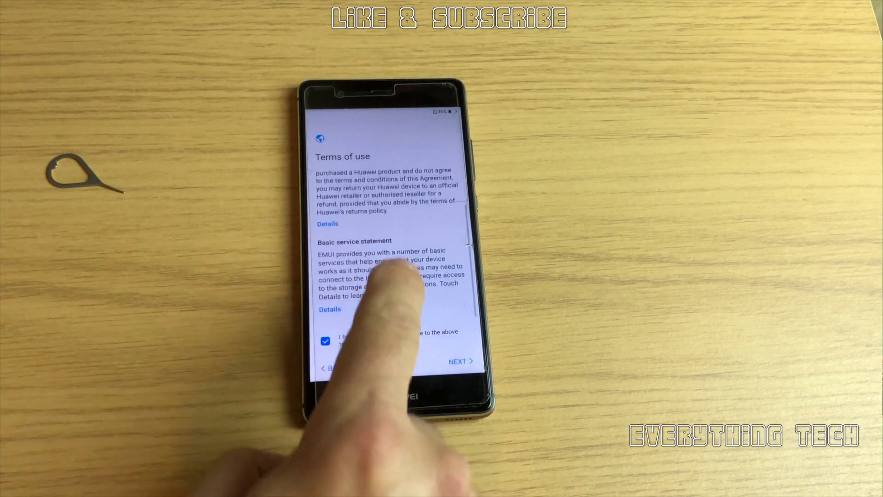
Accept the EMUI terms of use and finish the setup wizard into Settings
left_click(461, 361)
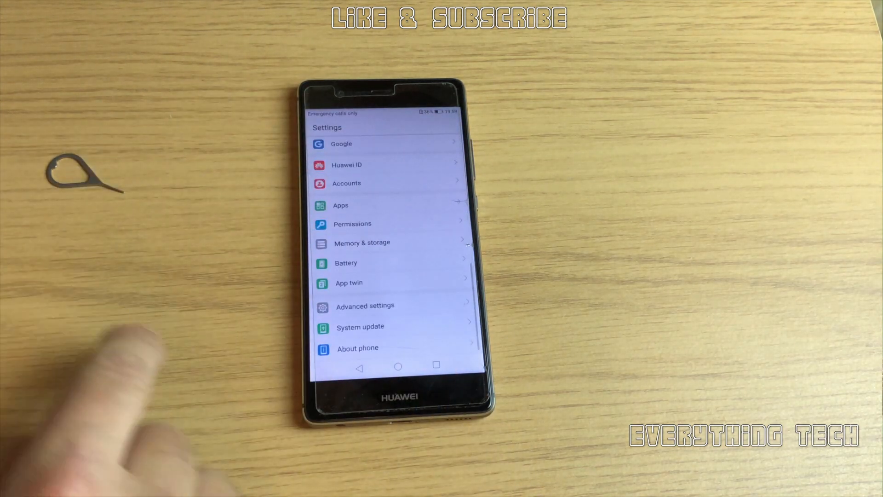
Show the About phone page listing model, build number, EMUI and Android 7.0 versions
left_click(358, 348)
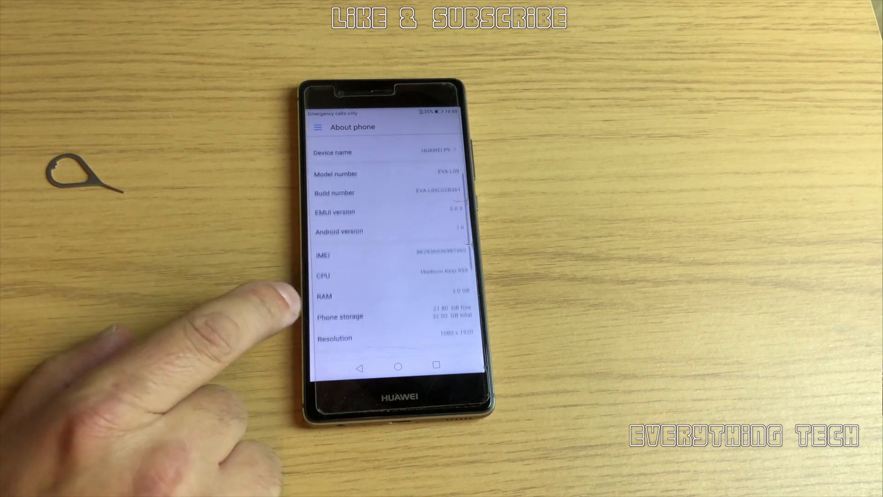
scroll("up", 3)
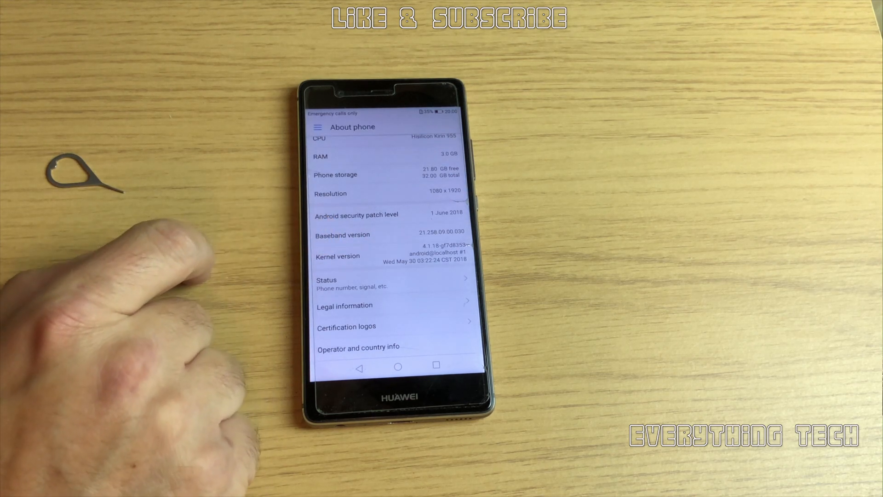
scroll("up", 3)
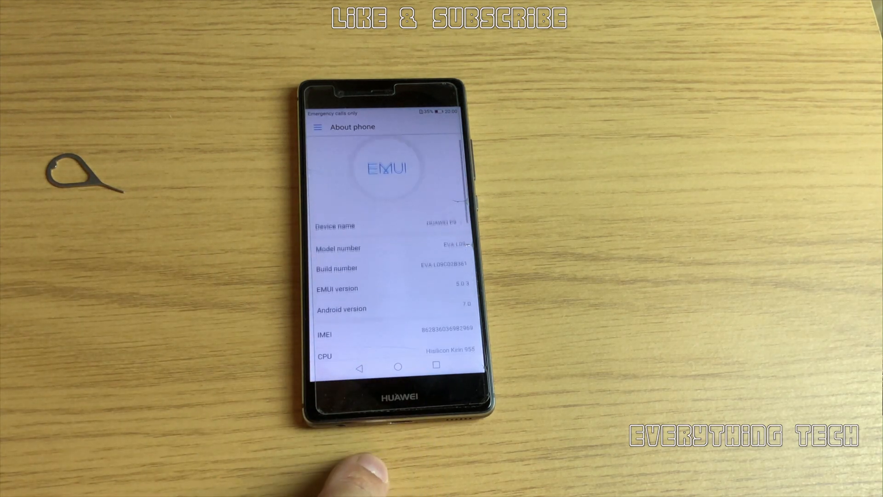